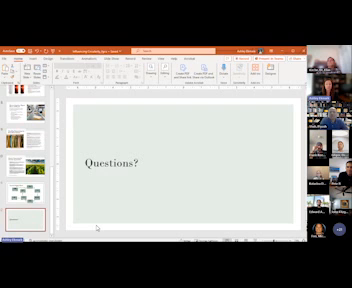
mouse_move(92, 220)
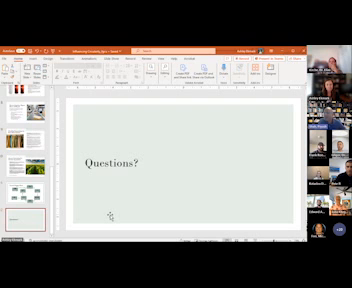
mouse_move(112, 214)
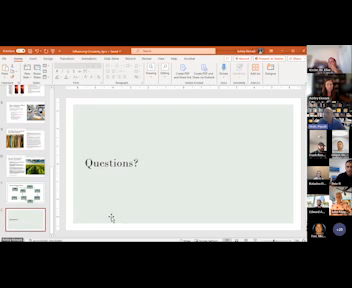